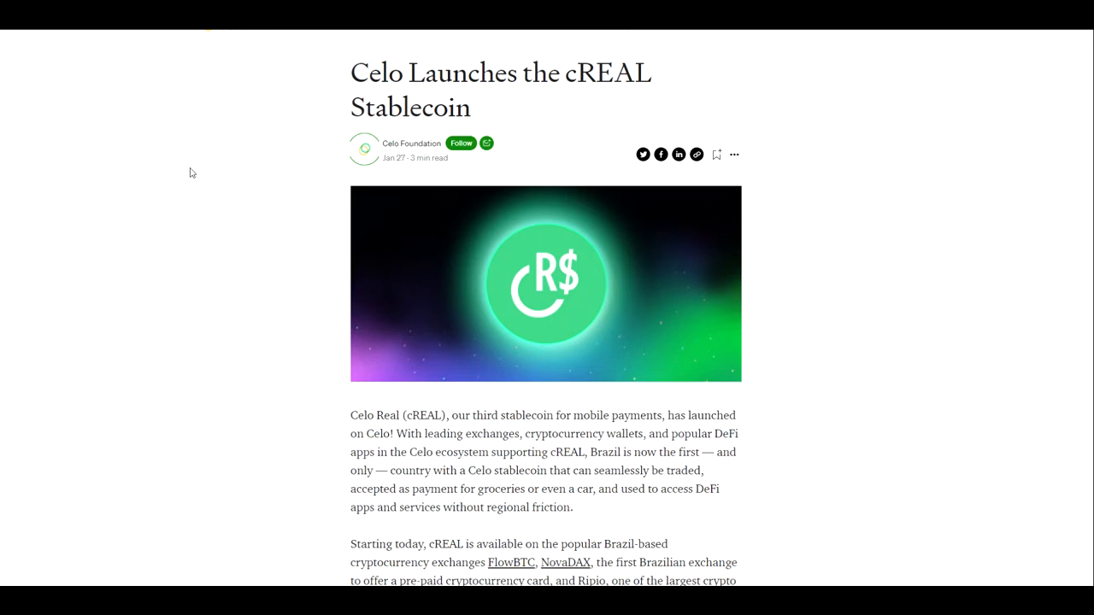
Bring up the Select a token list to replace ARI as the received token.
scroll(down, 3)
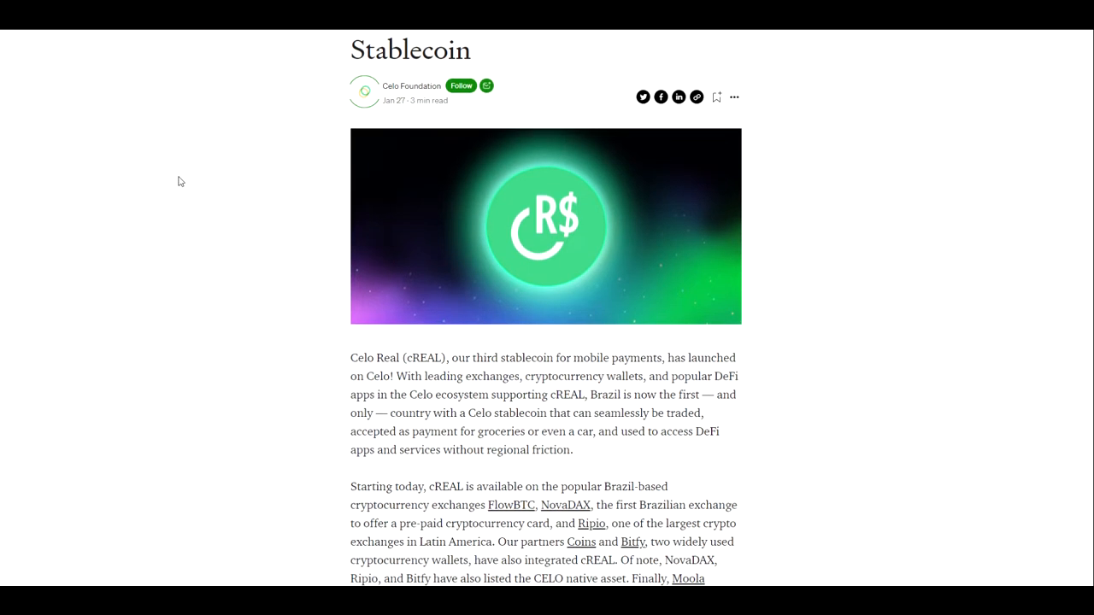
scroll(down, 3)
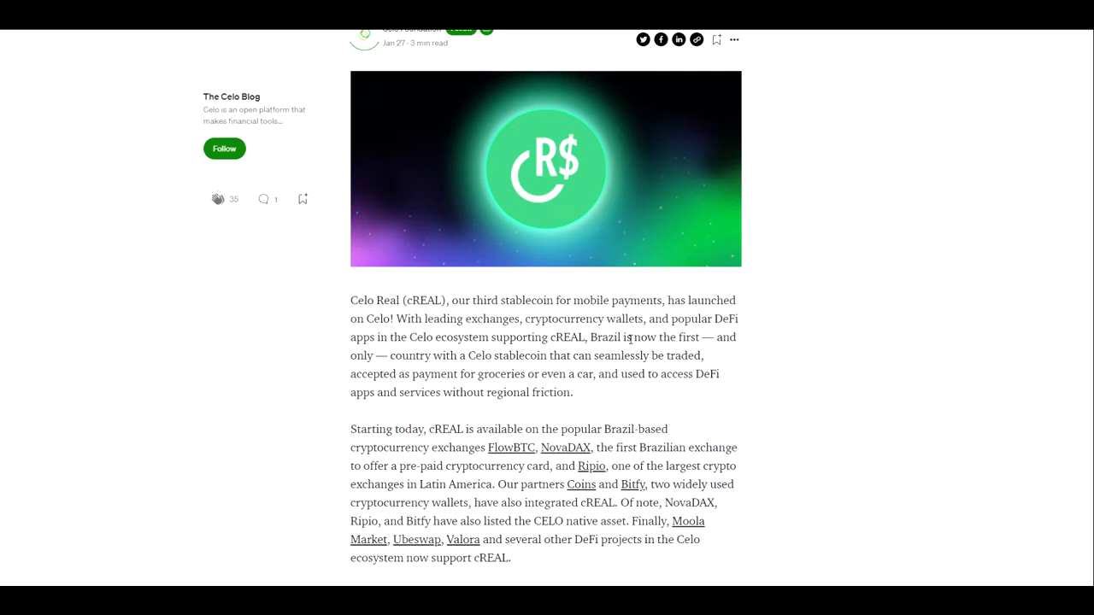
mouse_move(757, 362)
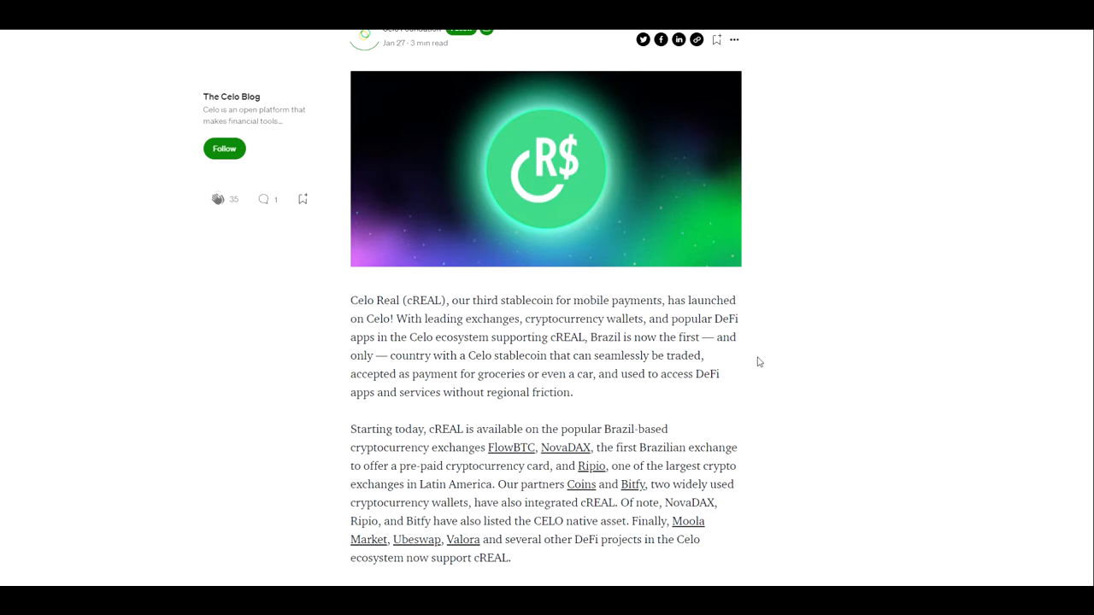
scroll(down, 3)
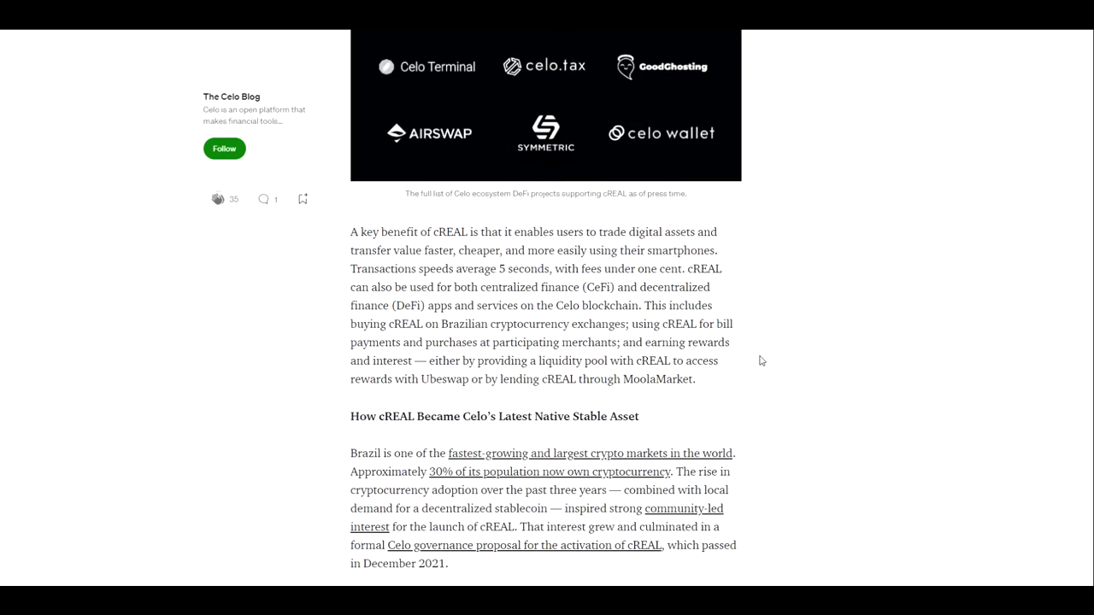
scroll(down, 3)
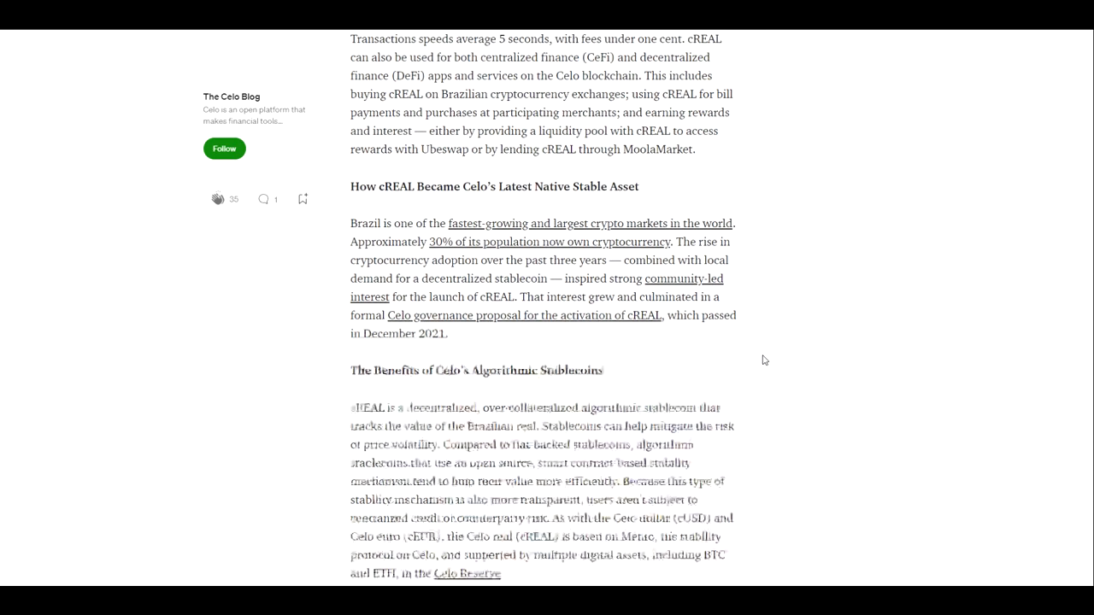
scroll(down, 3)
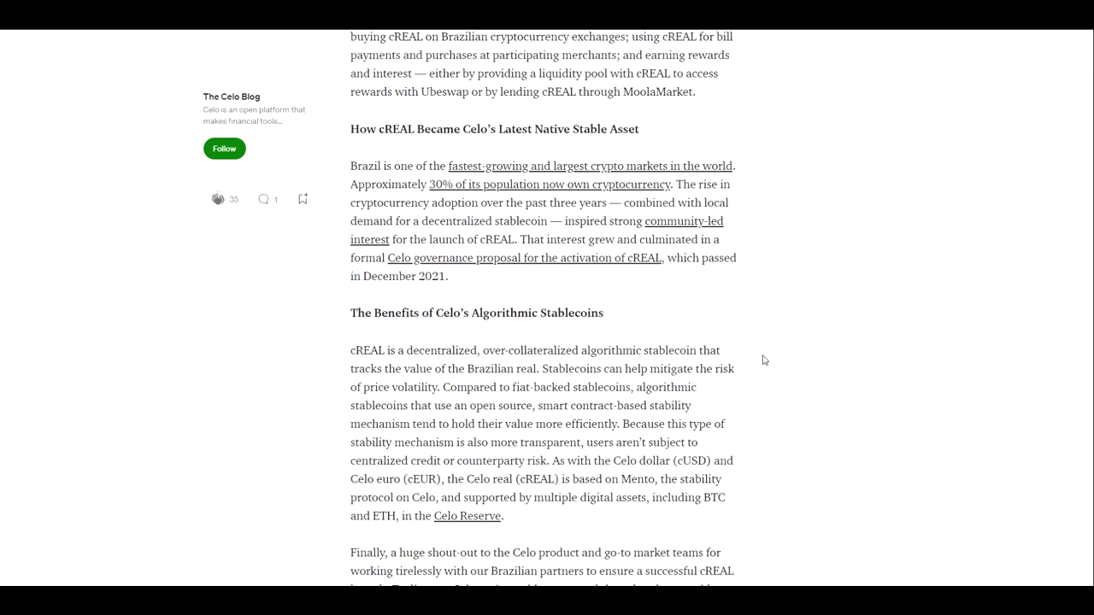
scroll(down, 3)
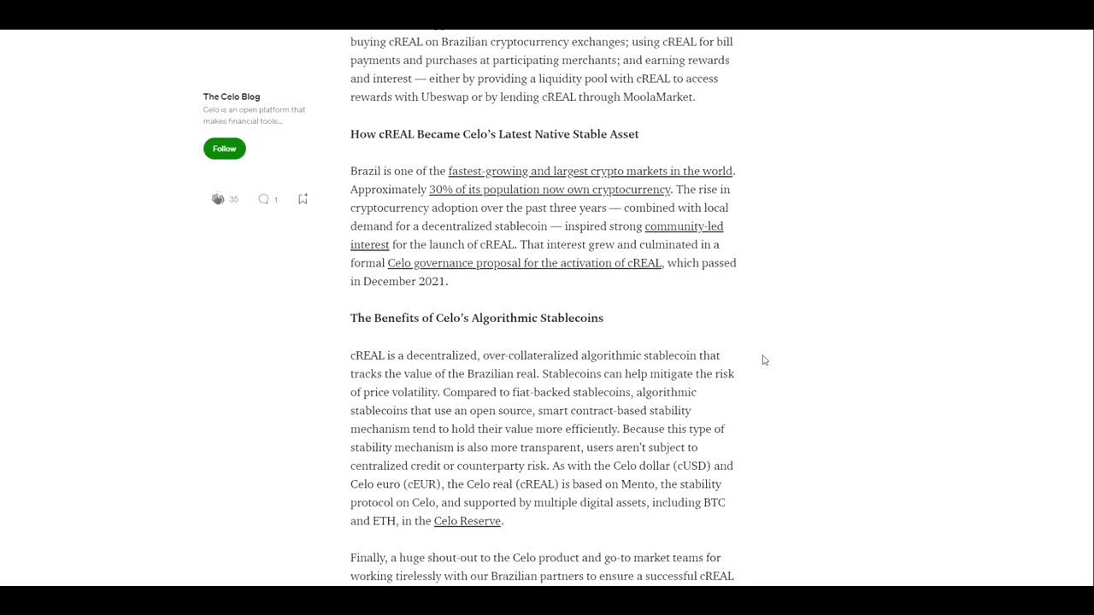
scroll(up, 3)
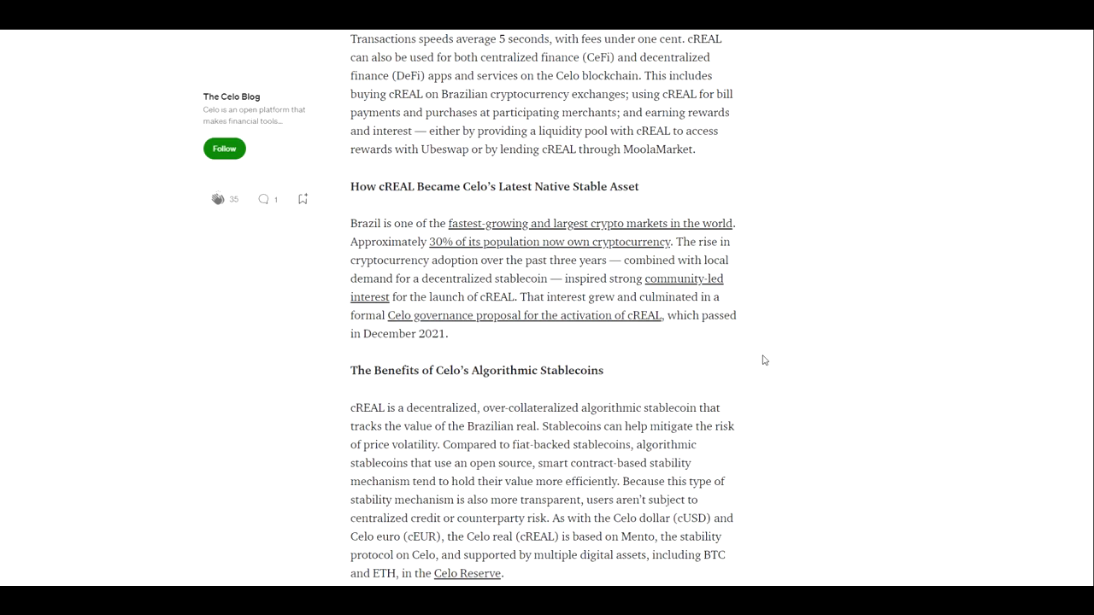
scroll(down, 3)
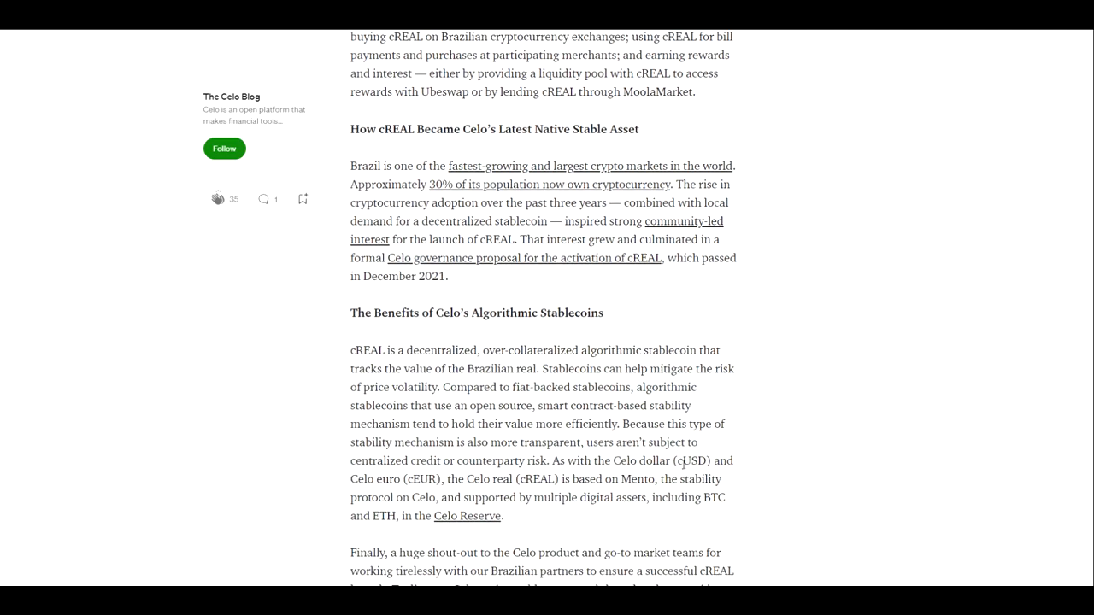
mouse_move(427, 492)
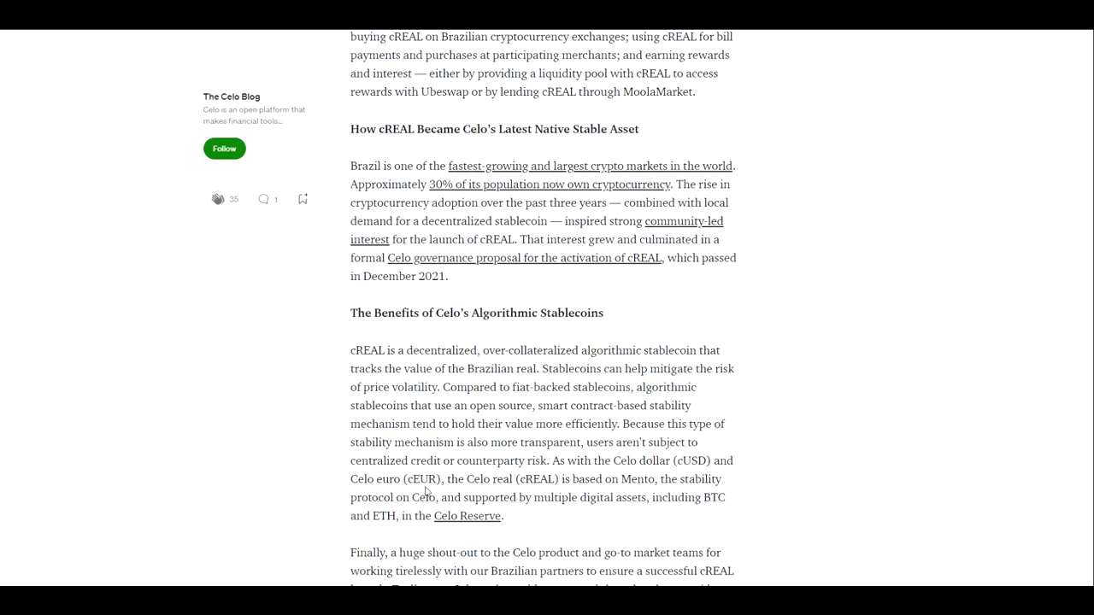
mouse_move(538, 492)
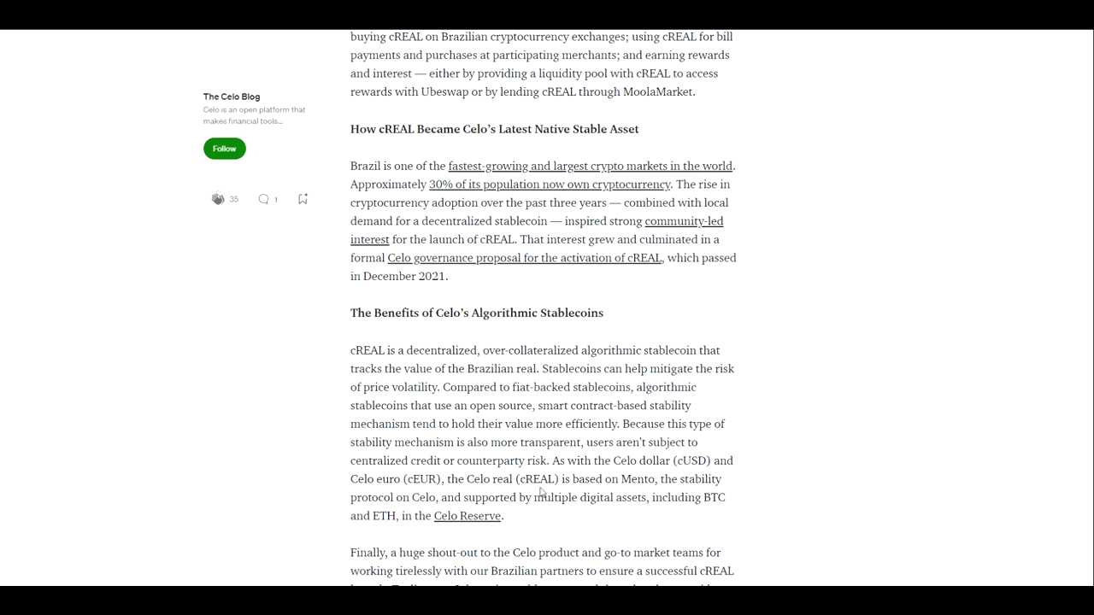
scroll(down, 3)
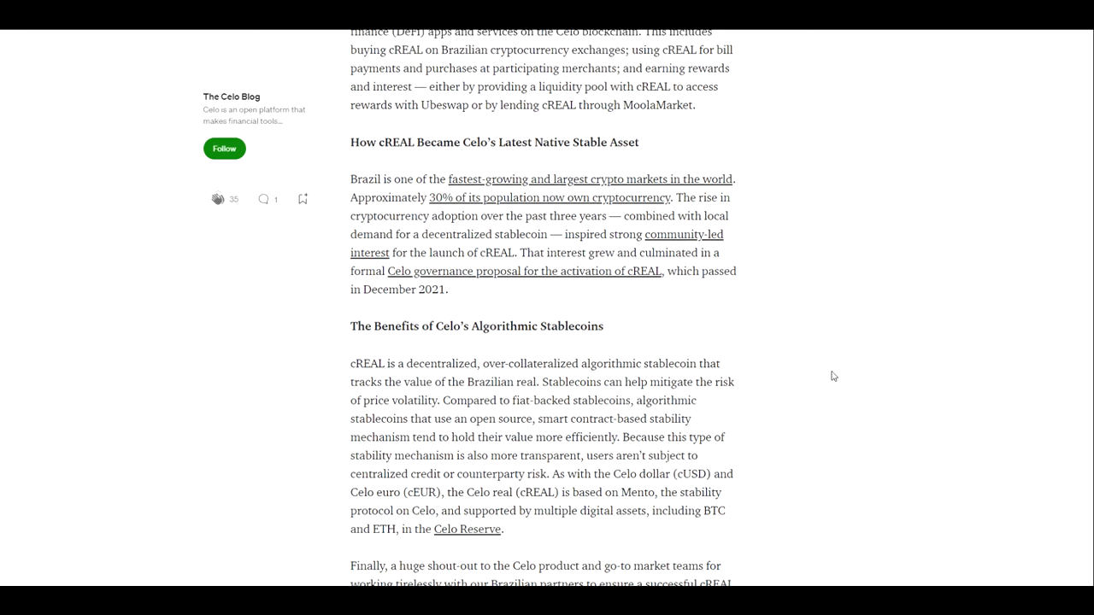
scroll(up, 3)
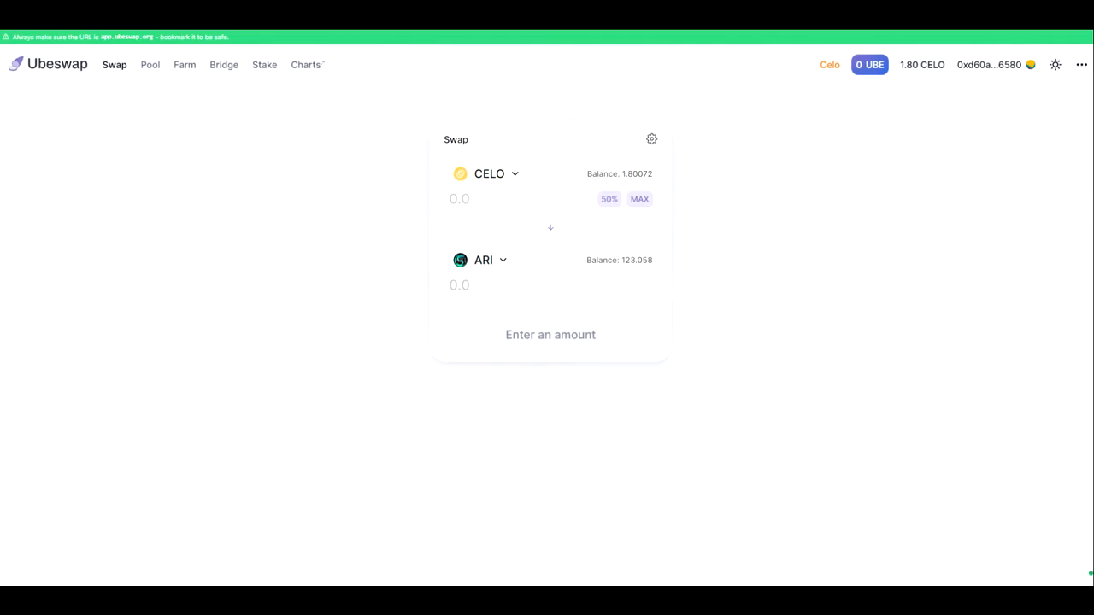
mouse_move(287, 118)
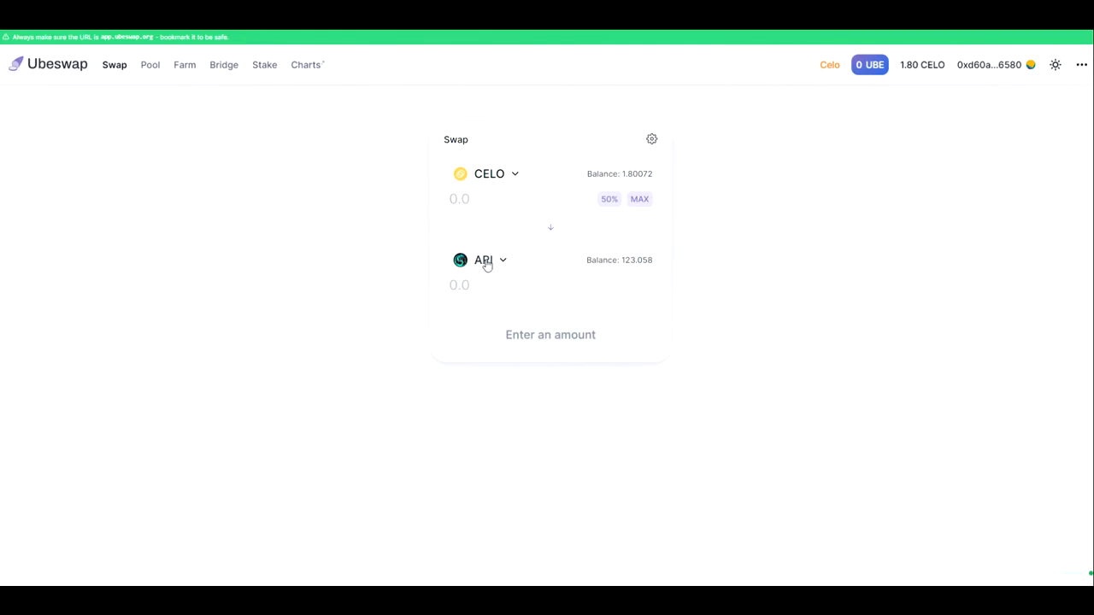
mouse_move(502, 265)
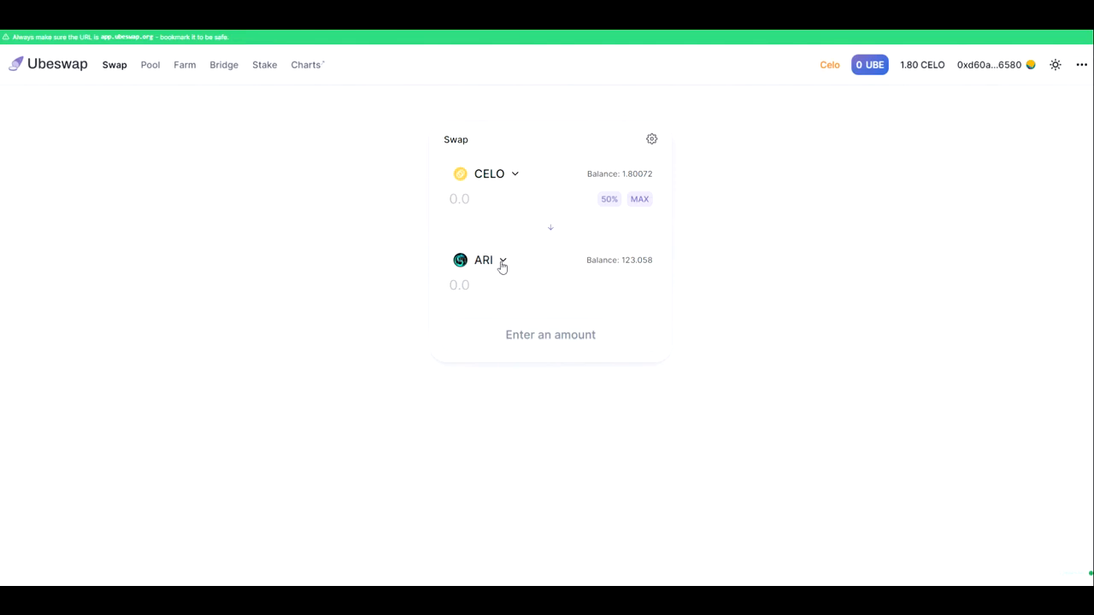
click(484, 260)
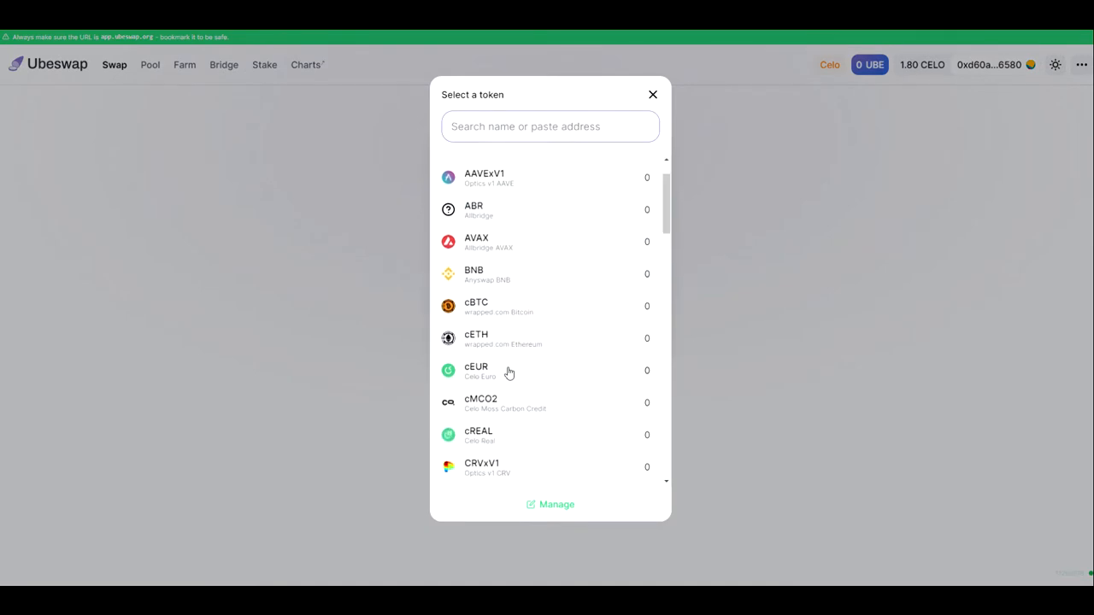
Choose cREAL as the token received for CELO.
scroll(down, 3)
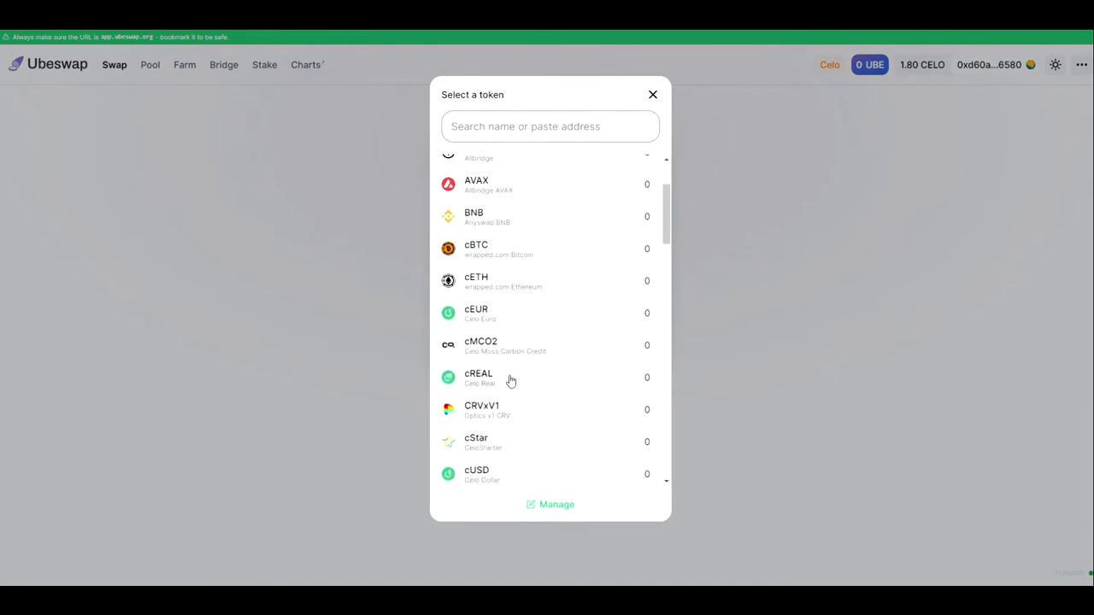
click(479, 377)
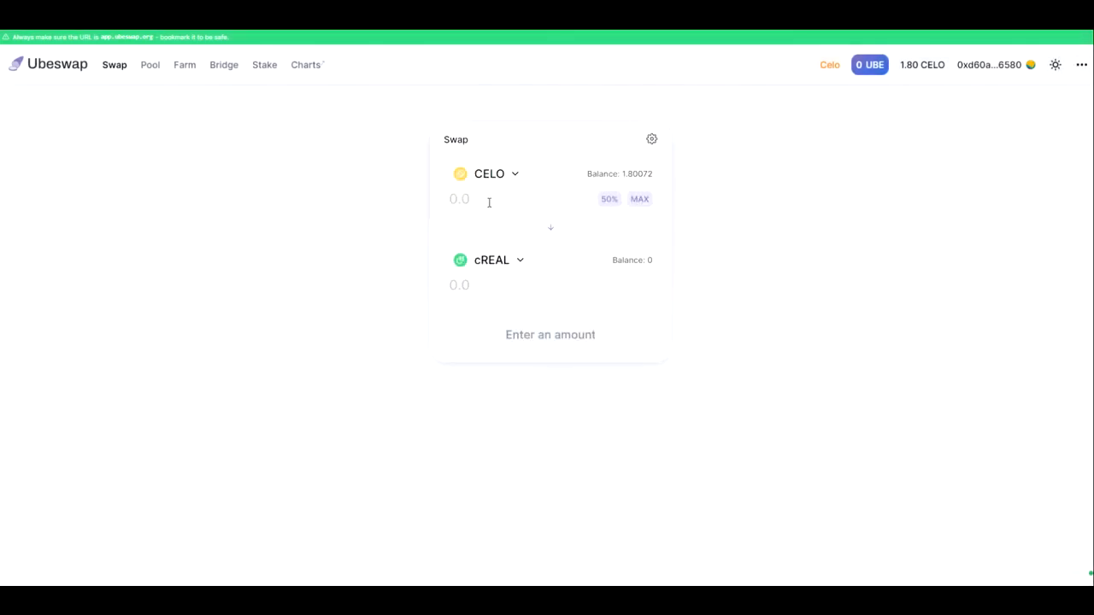
Enter 0.1 CELO, quoting 1.58186 cREAL, and approve CELO spending in the wallet.
text(.1)
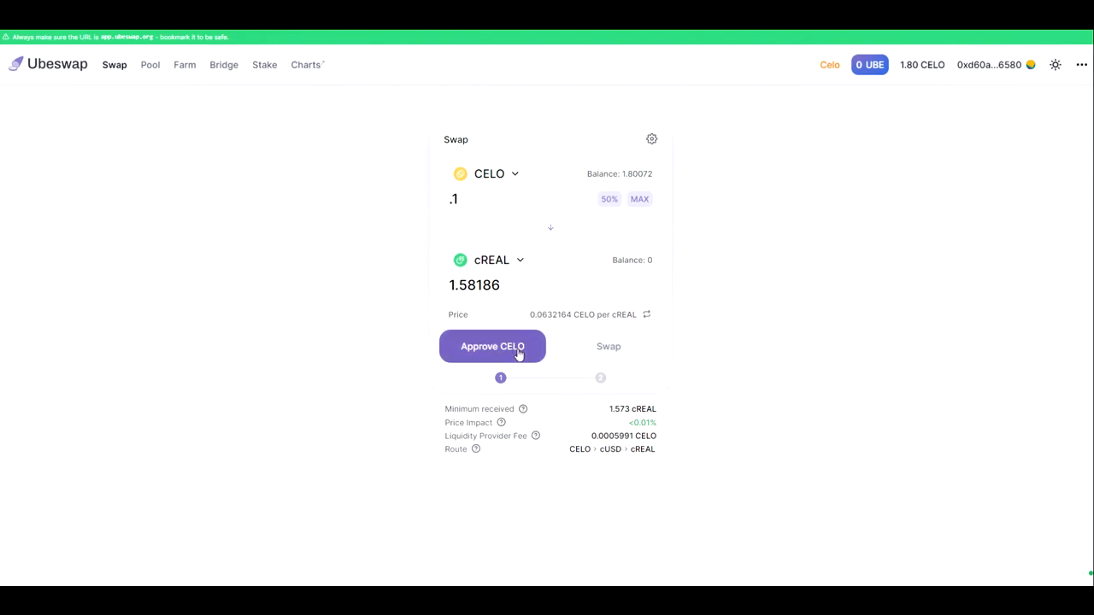
click(492, 345)
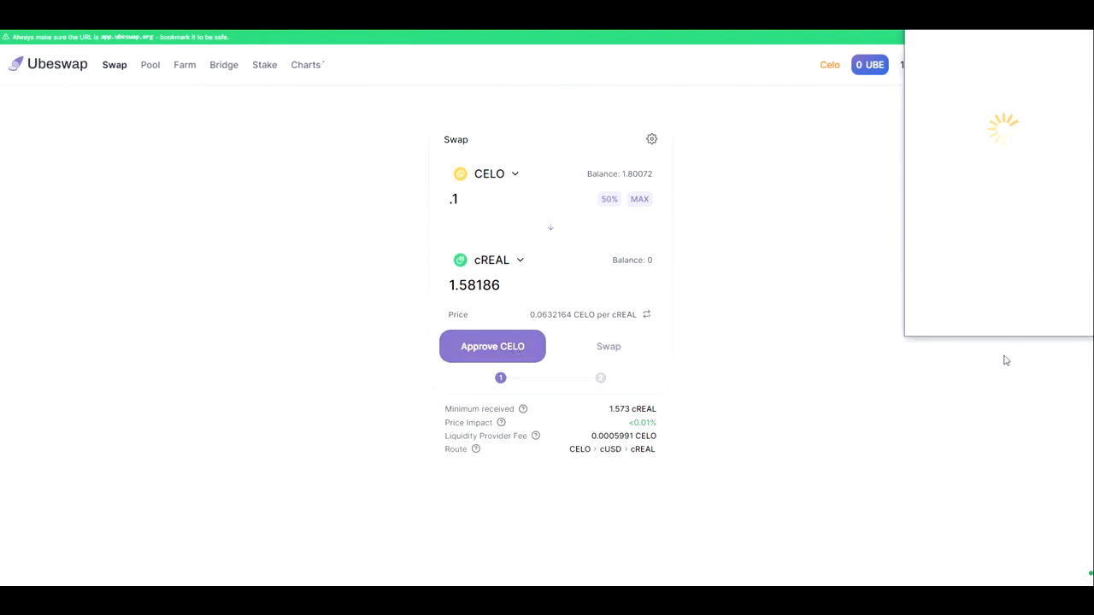
click(492, 345)
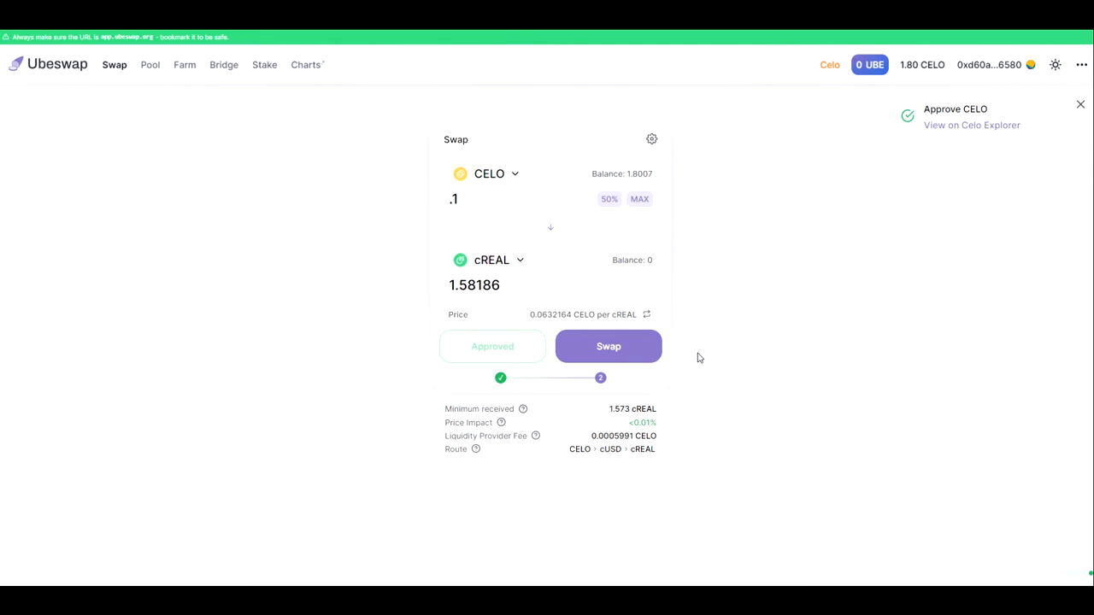
Swap 0.1 CELO for 1.58186 cREAL and confirm the trade.
click(609, 346)
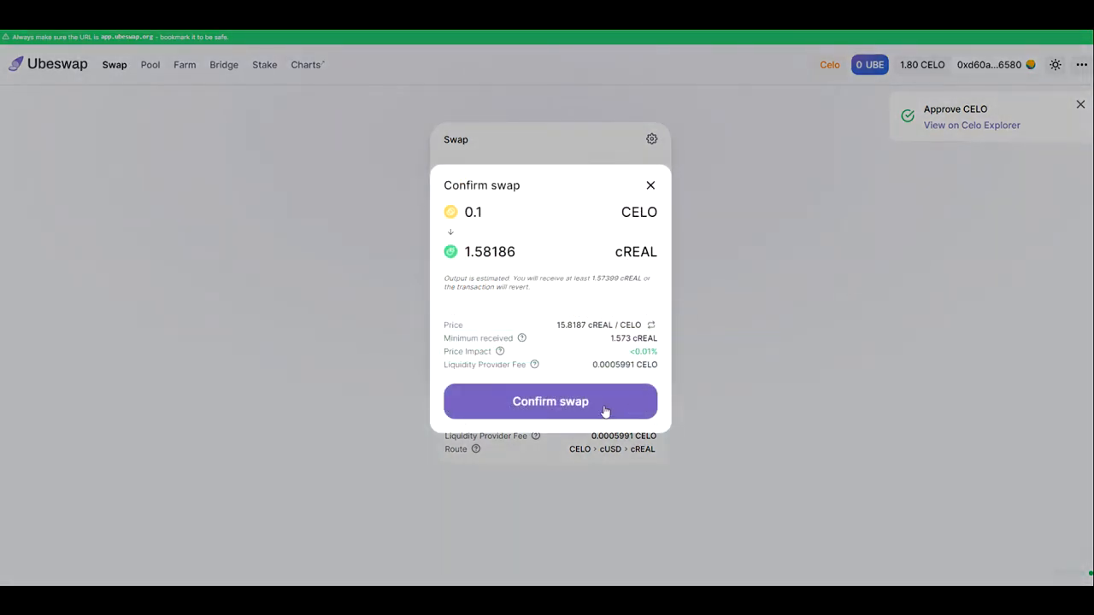
click(550, 402)
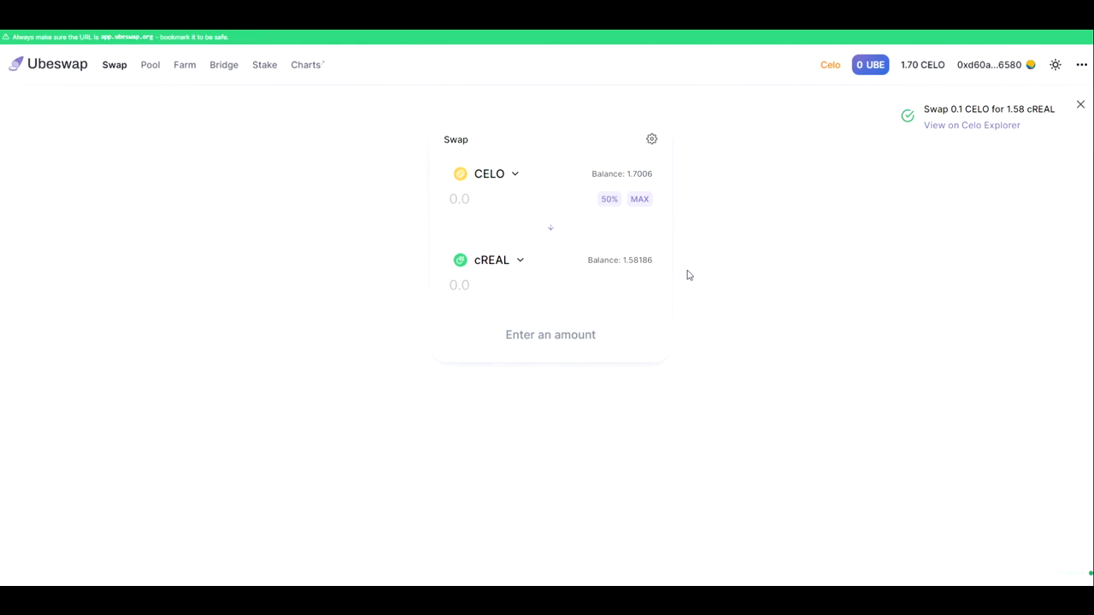
mouse_move(698, 270)
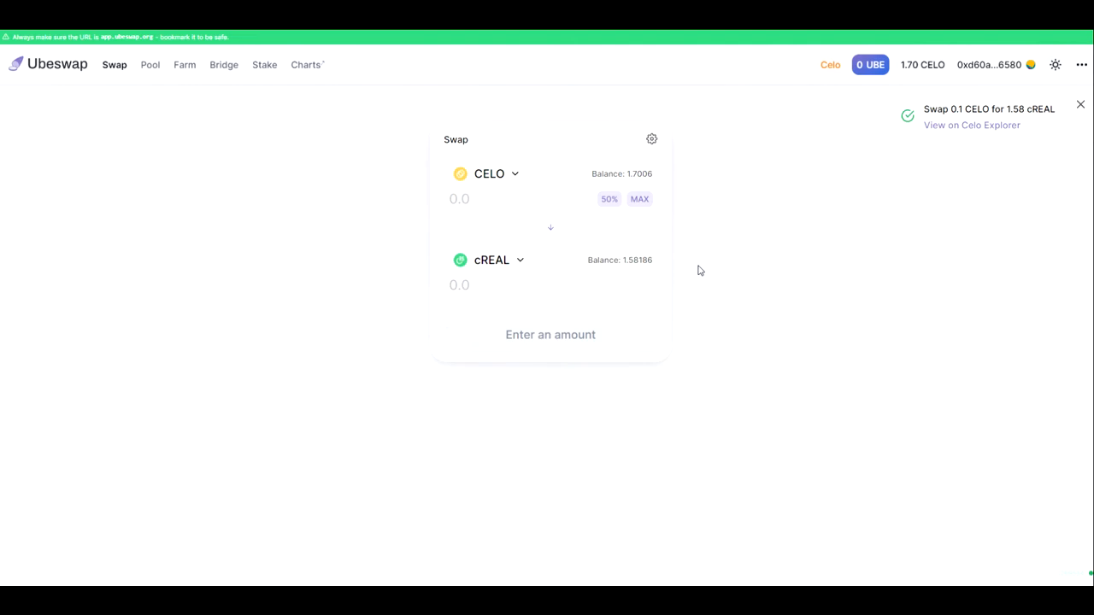
click(1080, 105)
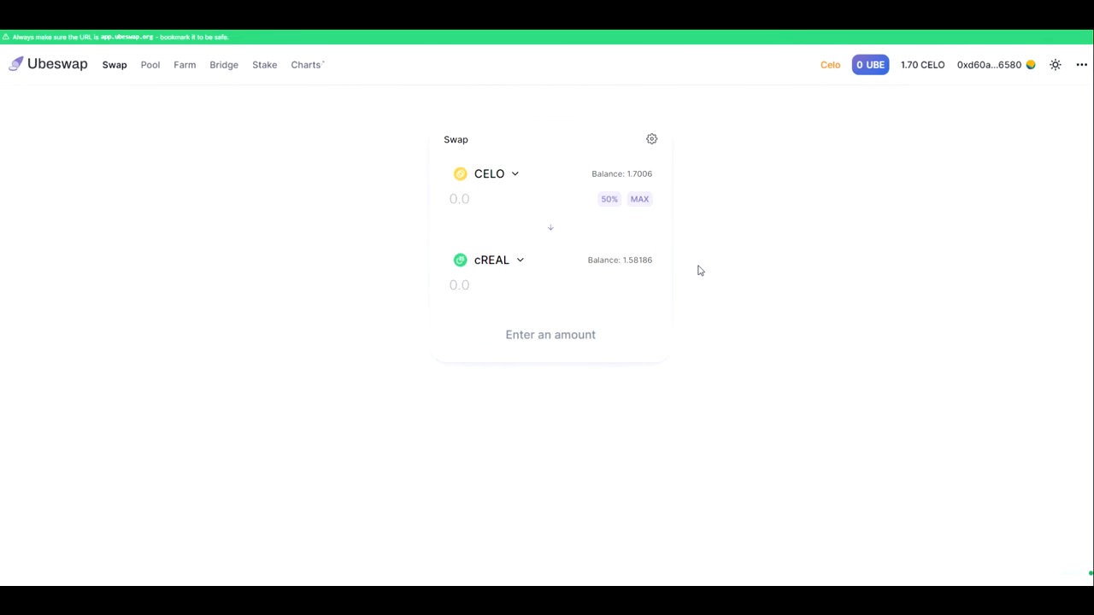
mouse_move(755, 239)
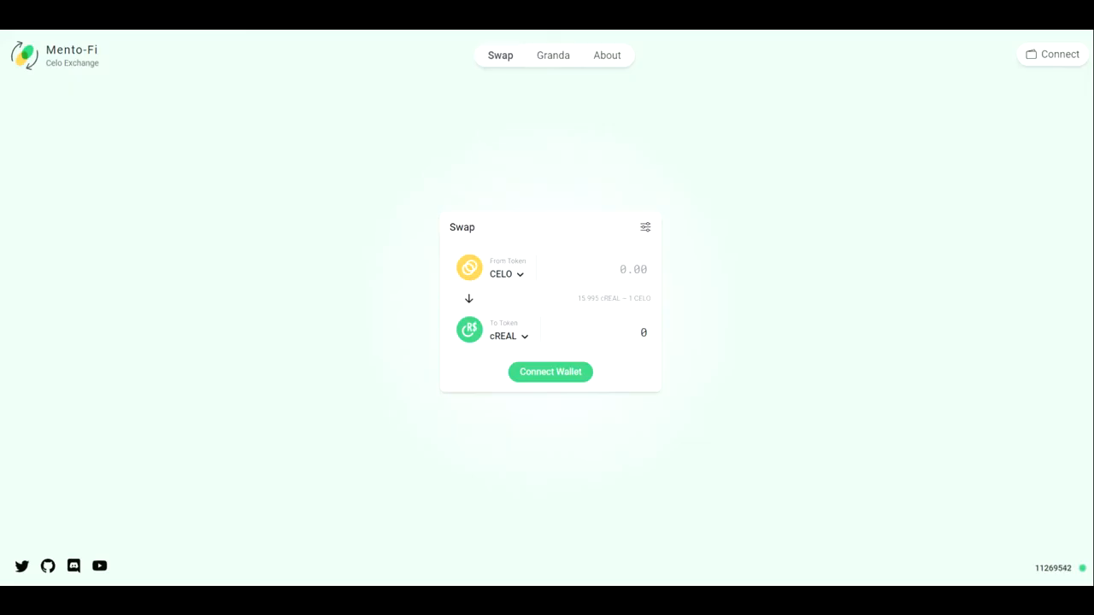
mouse_move(290, 208)
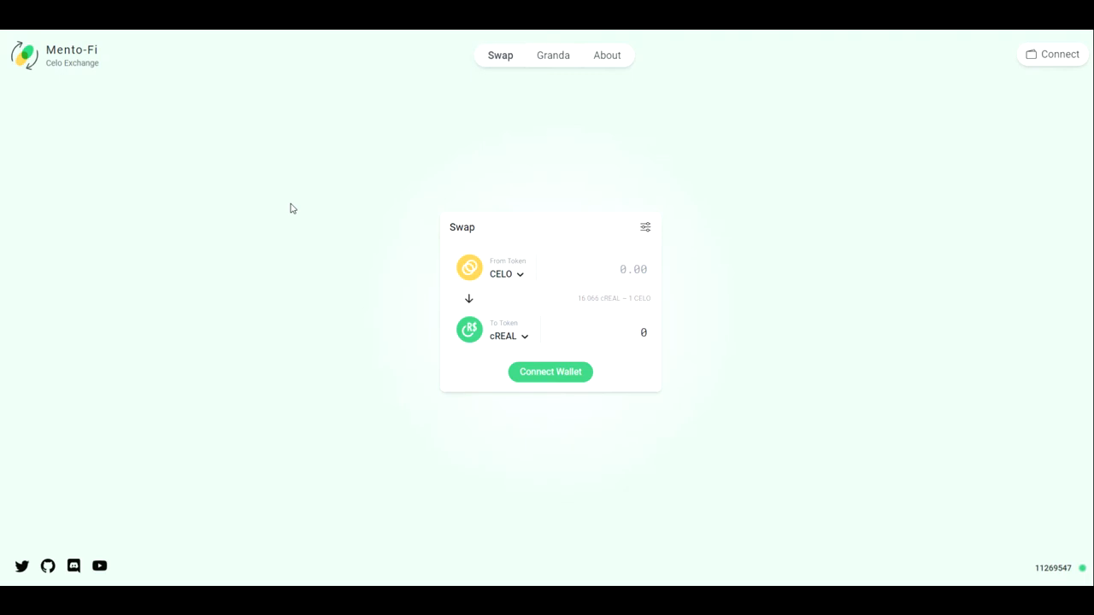
mouse_move(520, 335)
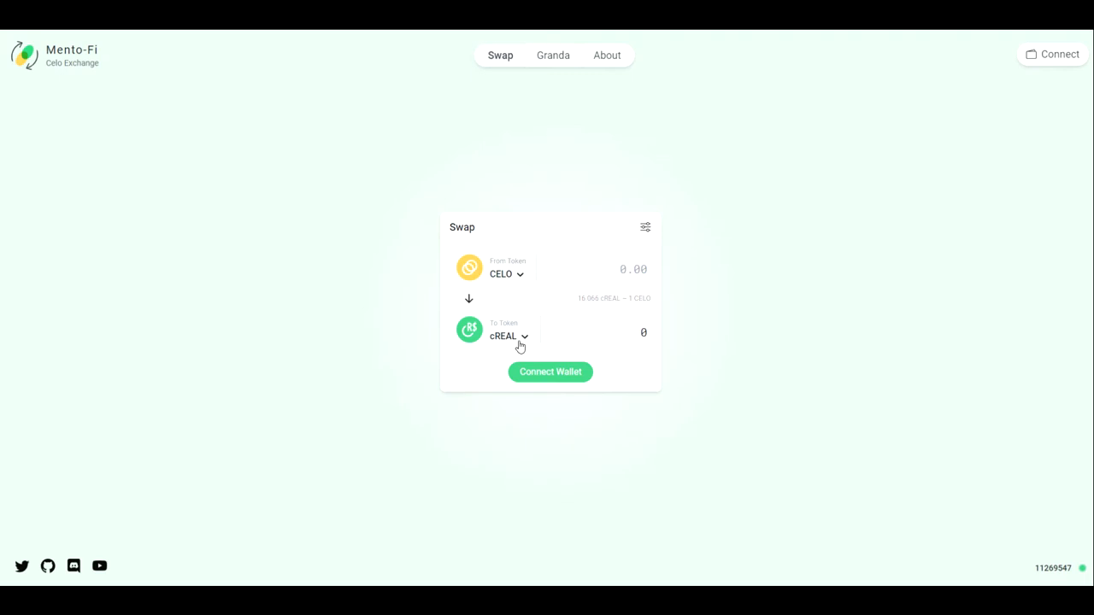
click(509, 335)
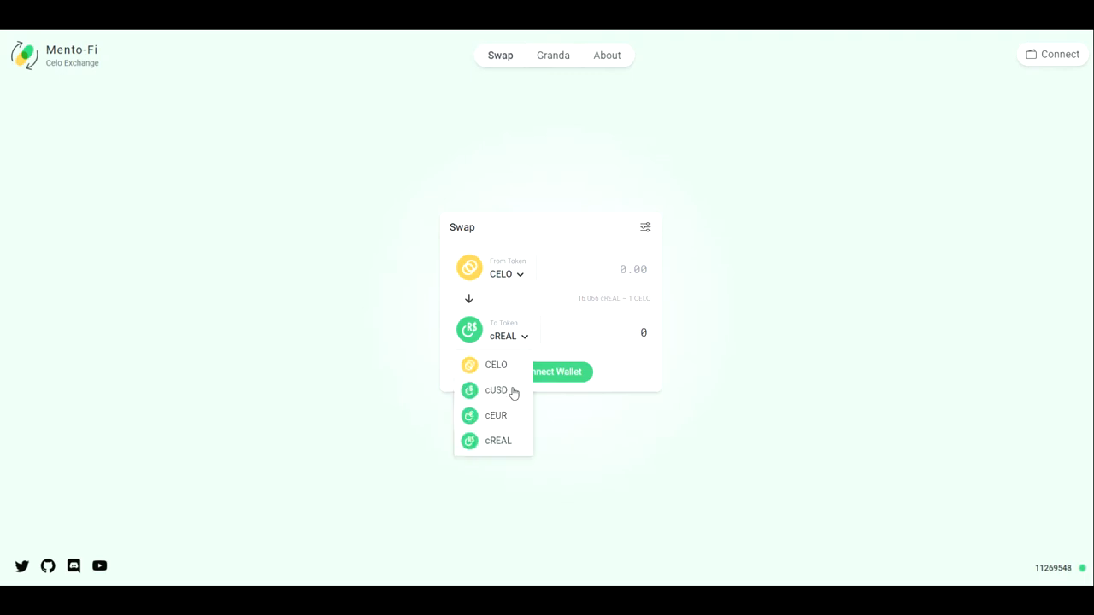
mouse_move(513, 418)
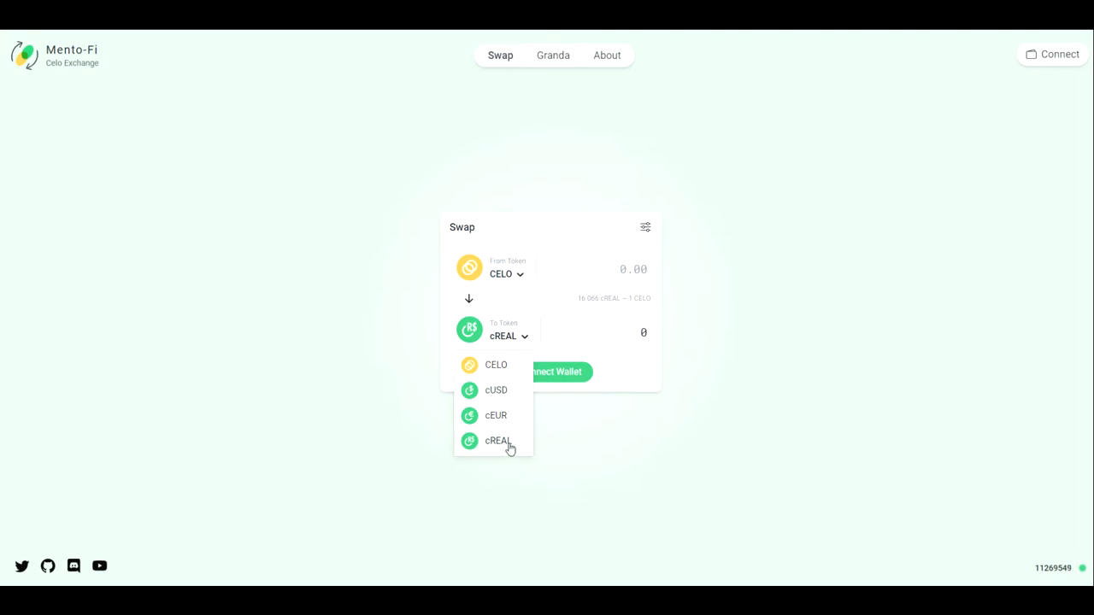
click(499, 441)
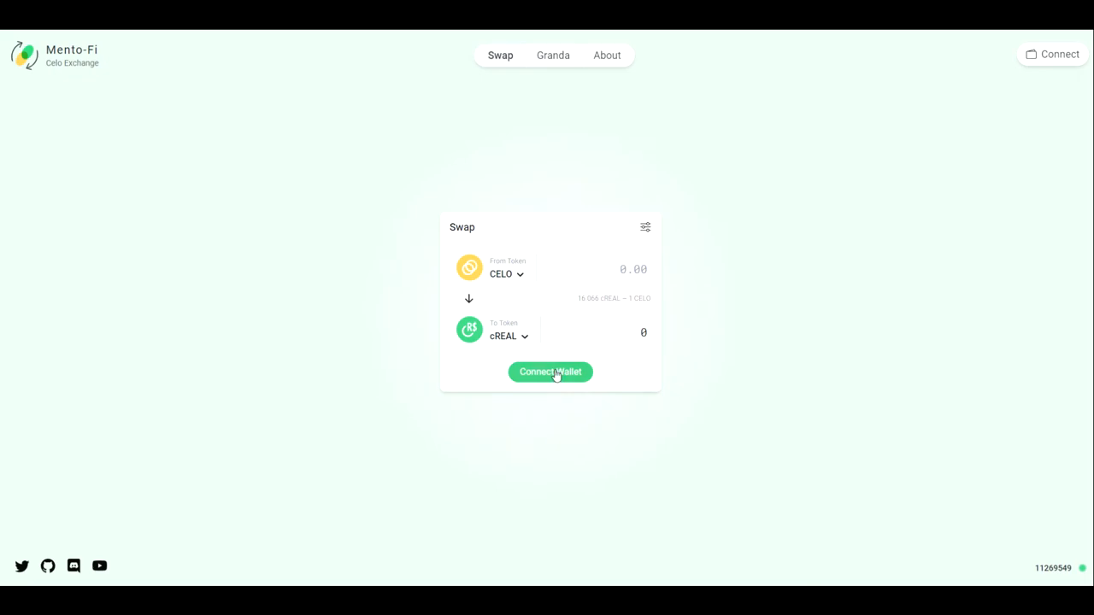
Connect the wallet and enter 0.1 CELO, quoting about 1.607 cREAL.
click(550, 373)
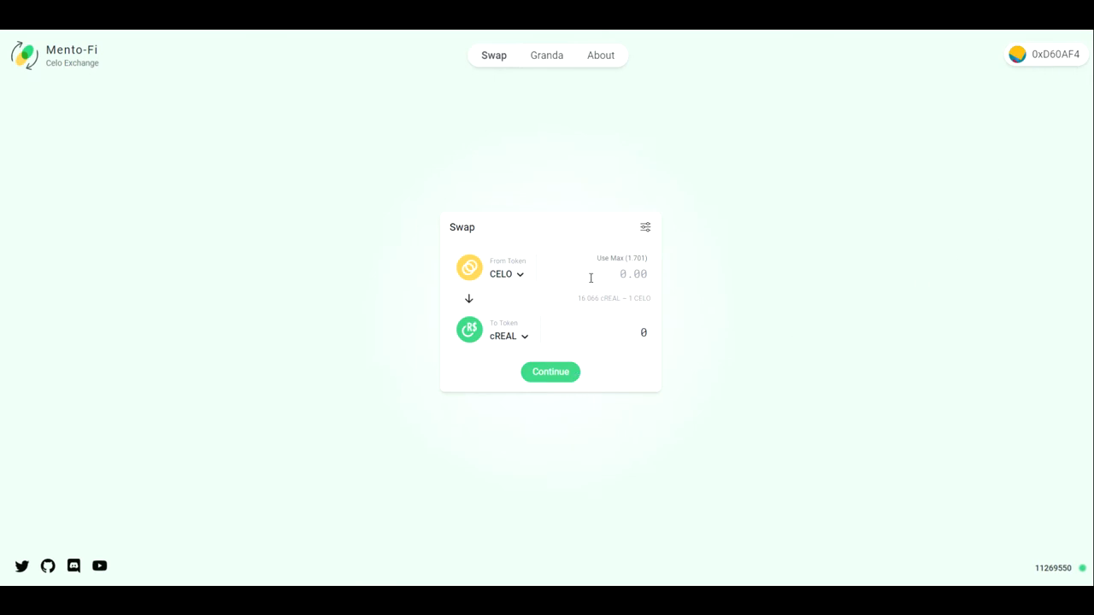
text(.1)
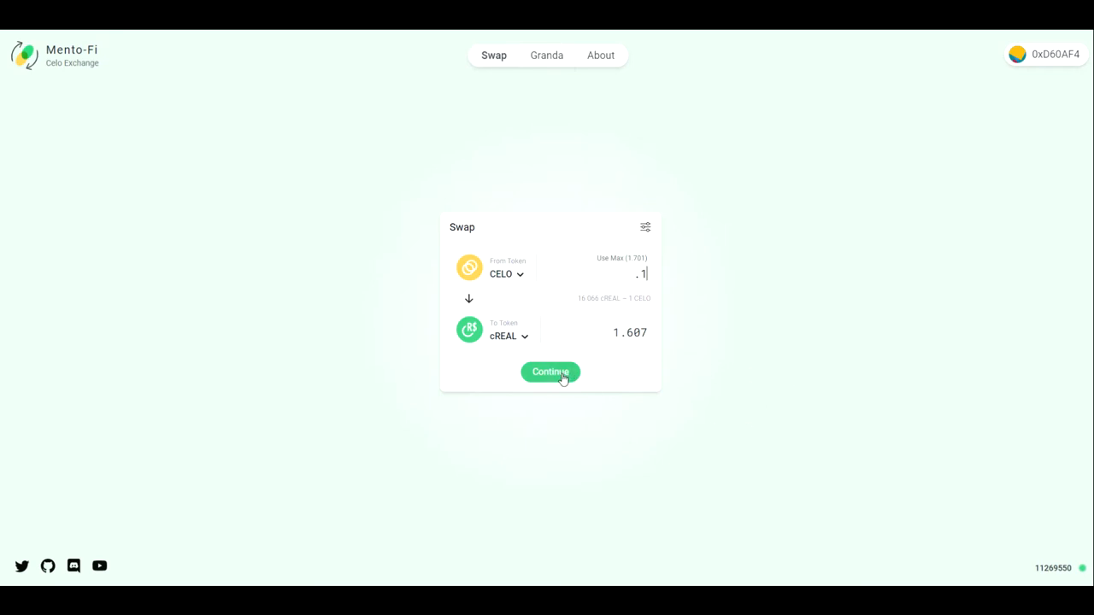
Review and execute the swap of 0.100 CELO for 1.607 cREAL.
click(550, 373)
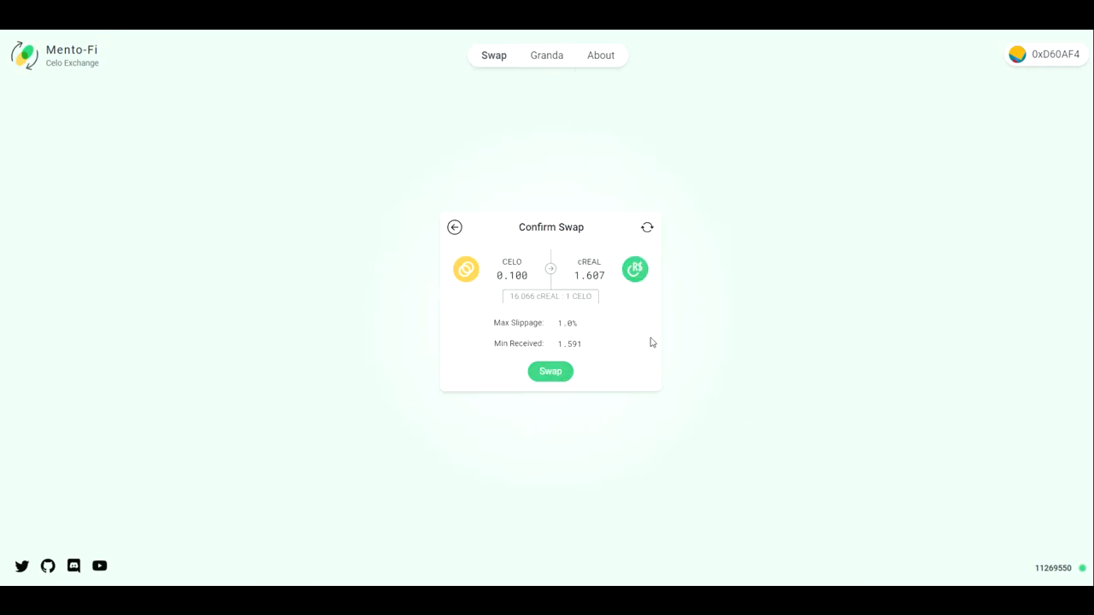
mouse_move(670, 359)
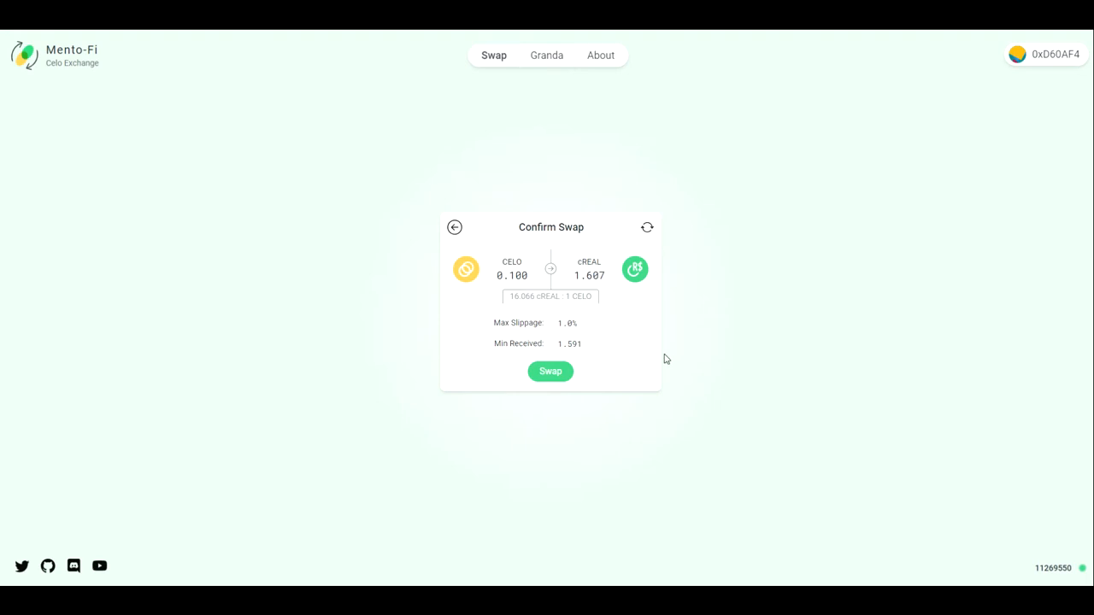
mouse_move(635, 356)
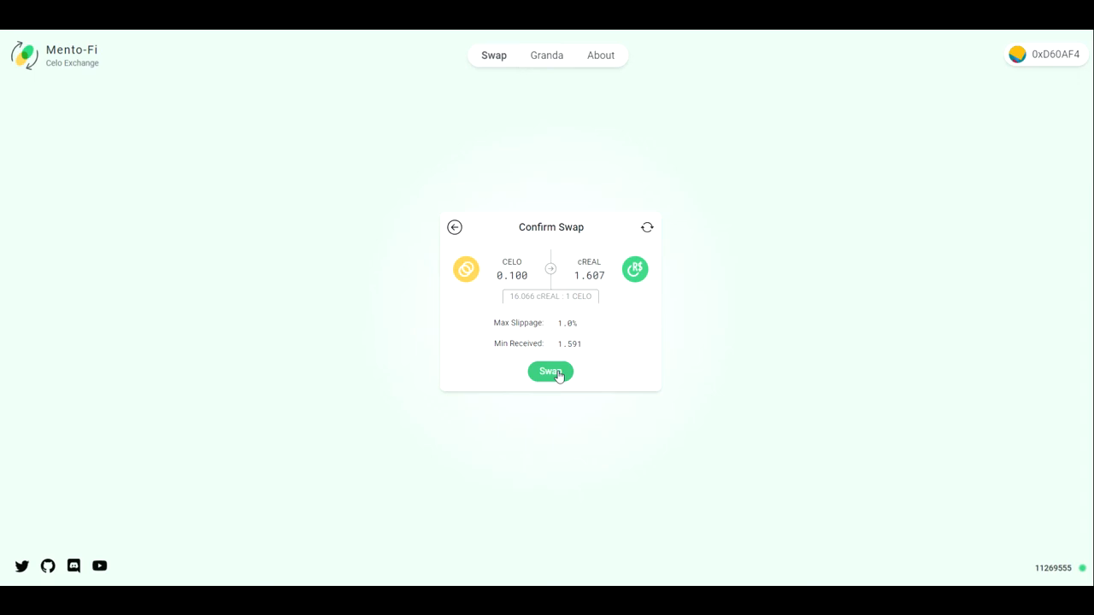
click(550, 371)
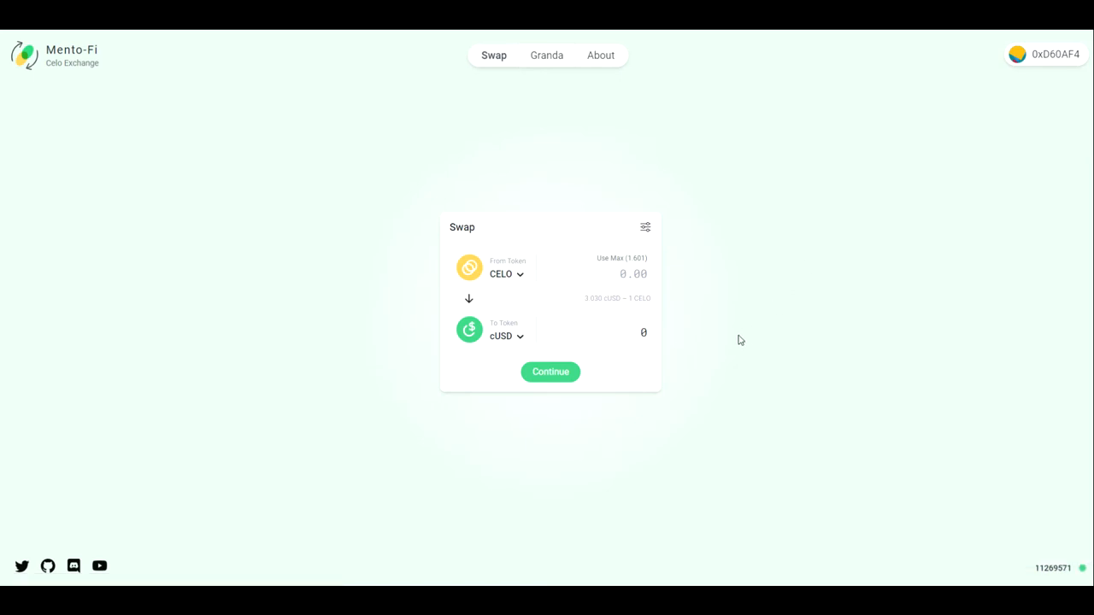
Pick cREAL as the received token, flip the pair to cREAL-to-CELO, then flip back.
click(506, 335)
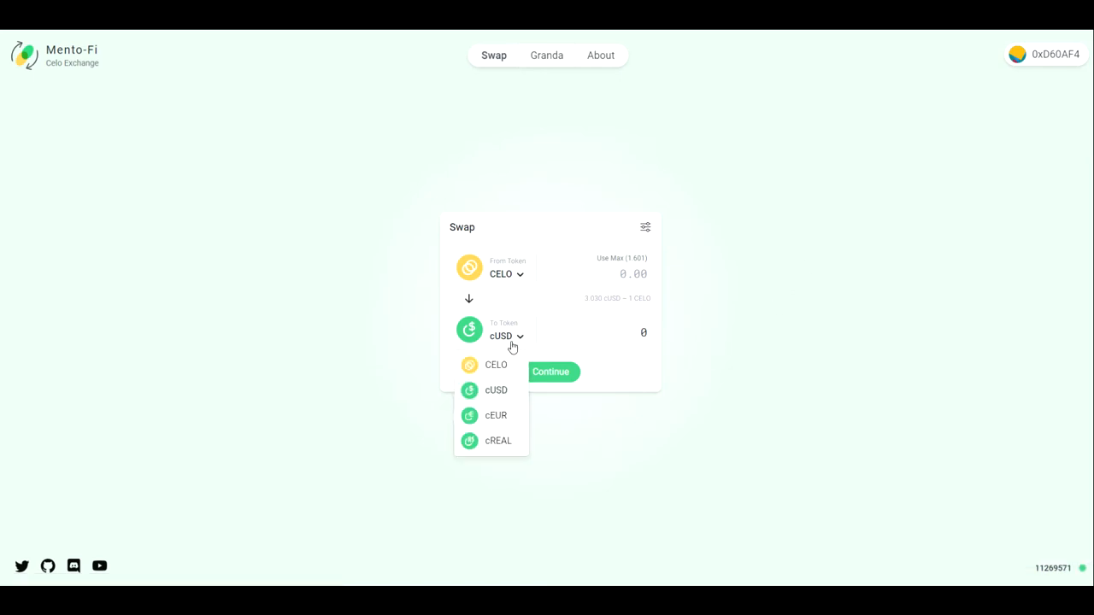
click(498, 441)
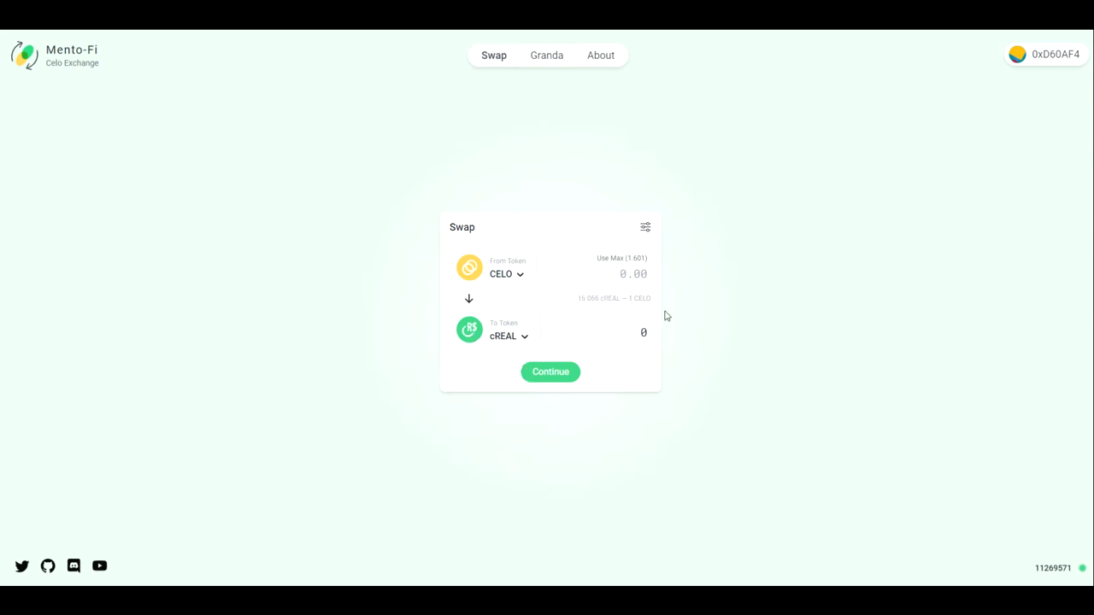
click(469, 297)
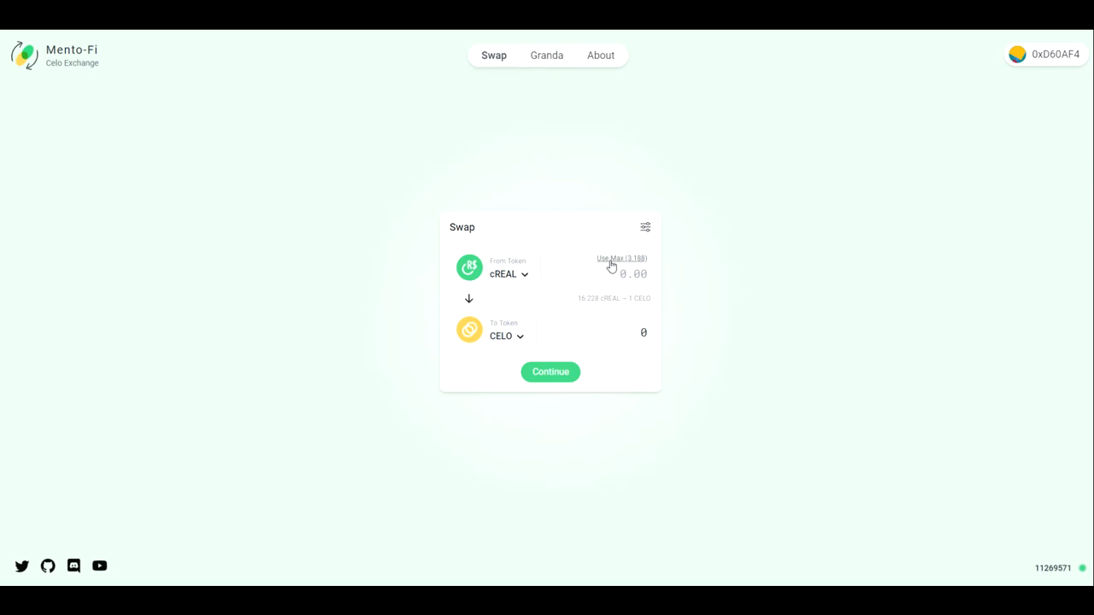
mouse_move(607, 340)
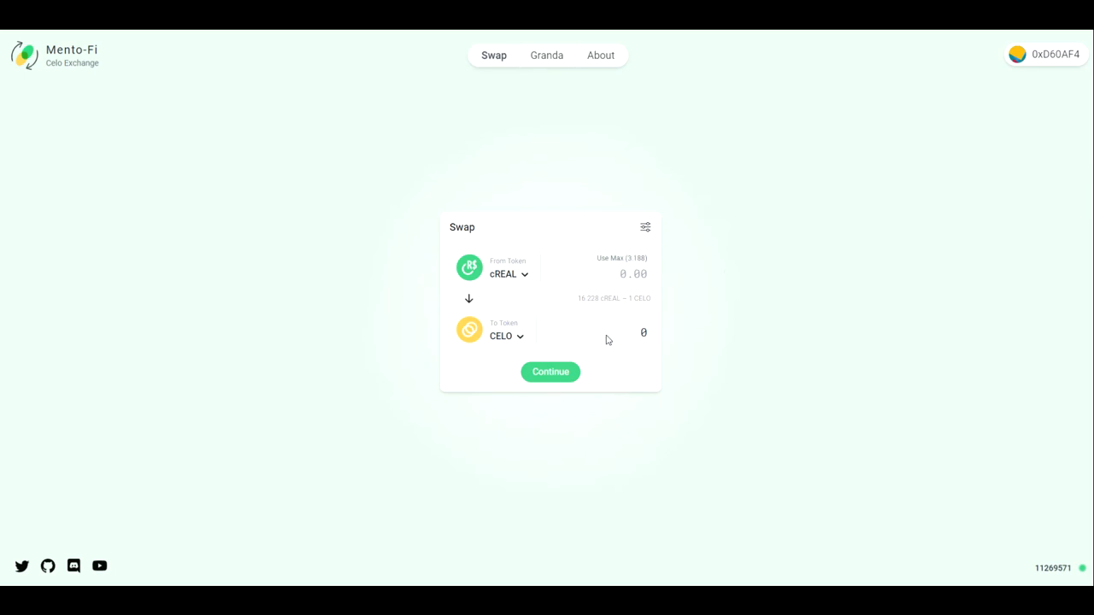
mouse_move(332, 371)
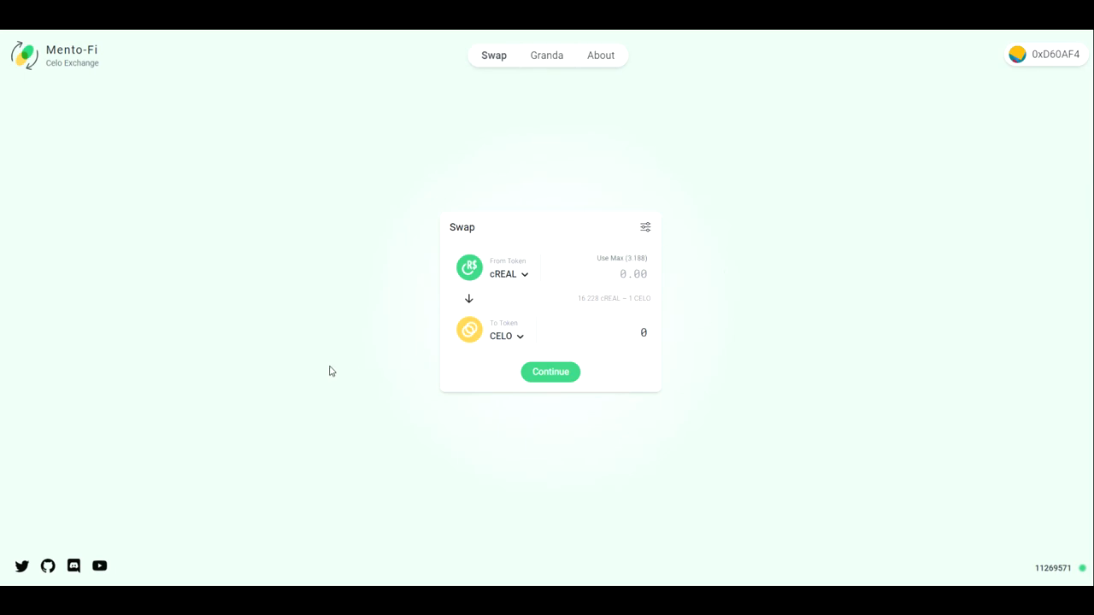
click(468, 298)
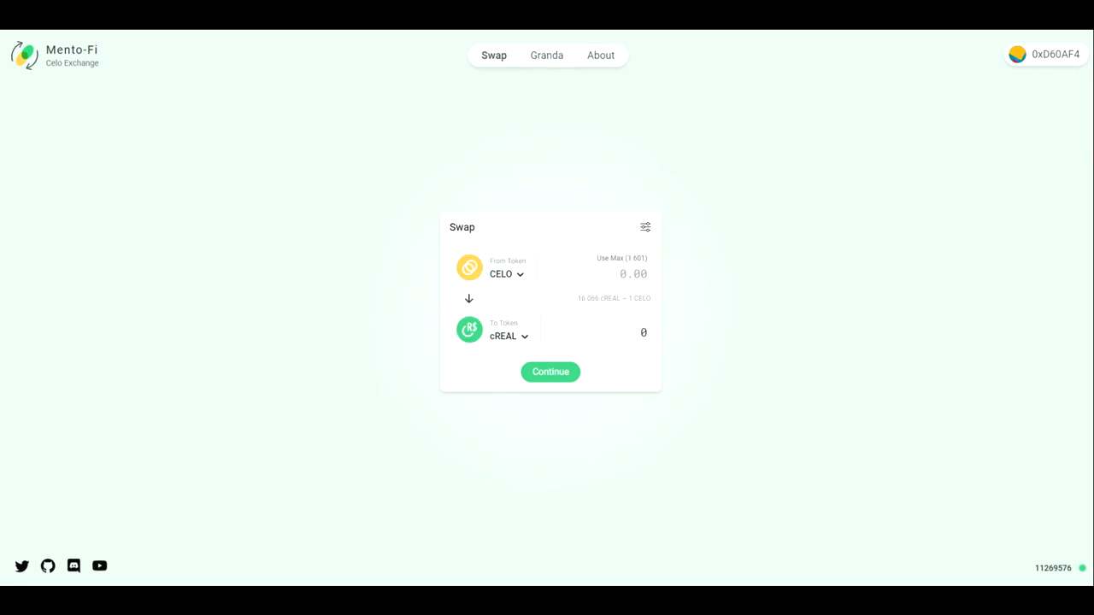
mouse_move(446, 120)
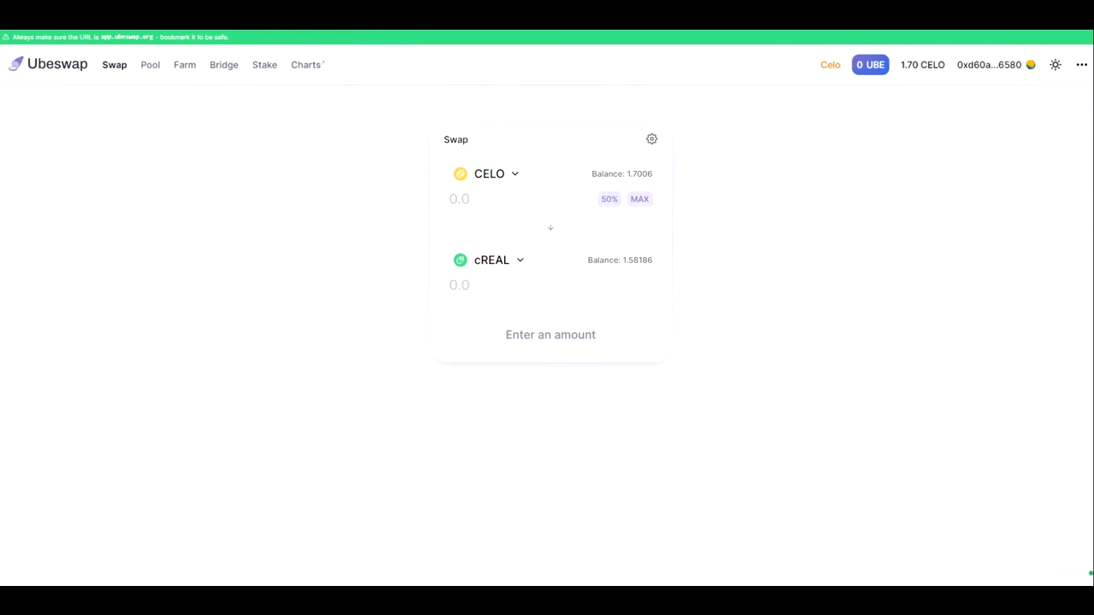
mouse_move(357, 245)
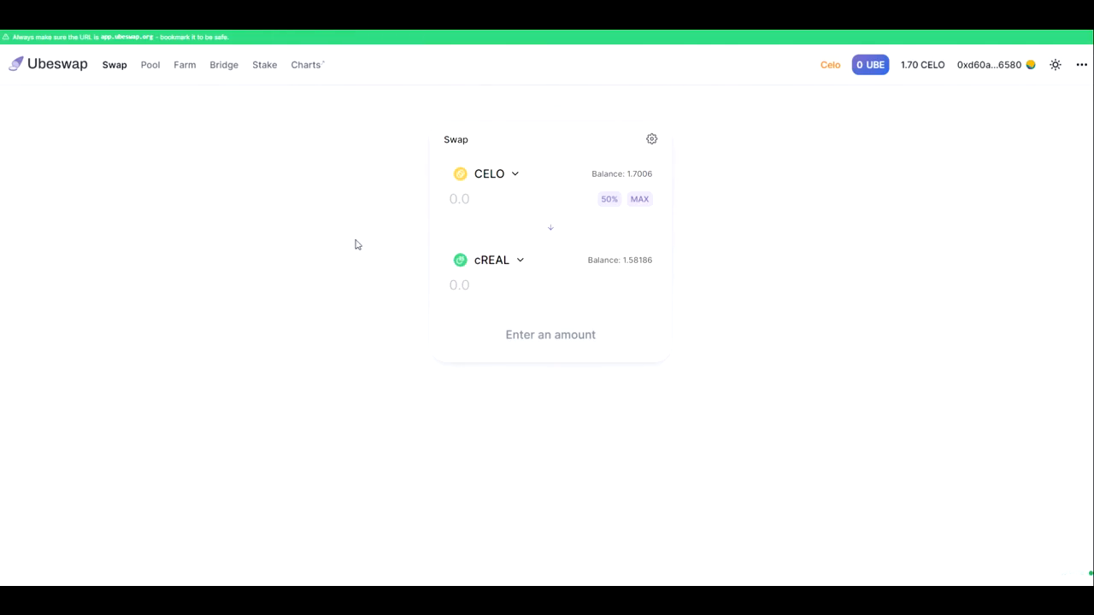
mouse_move(402, 250)
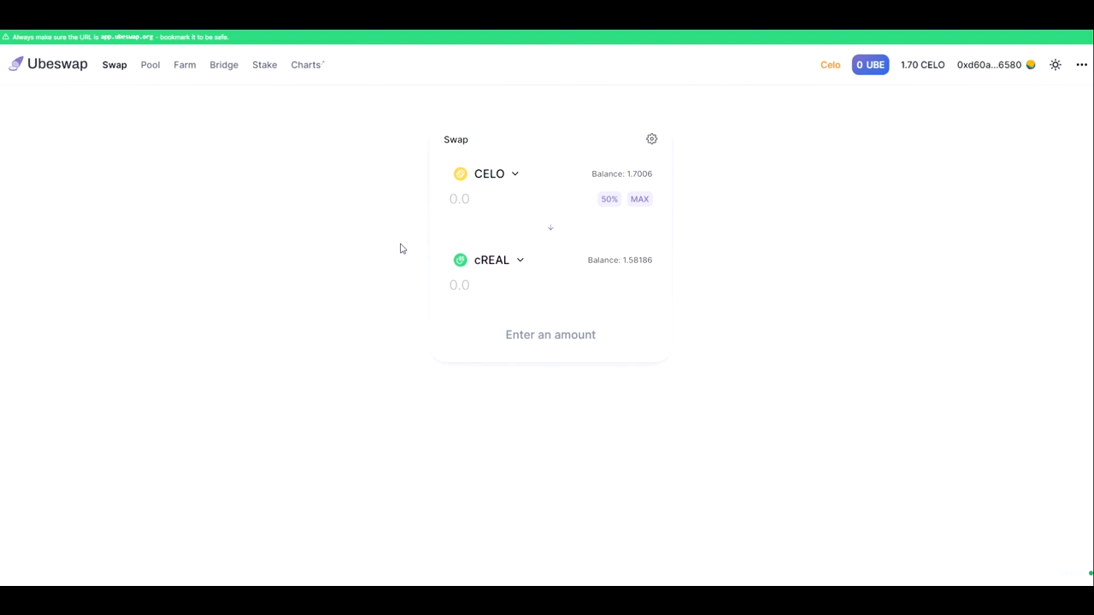
mouse_move(506, 171)
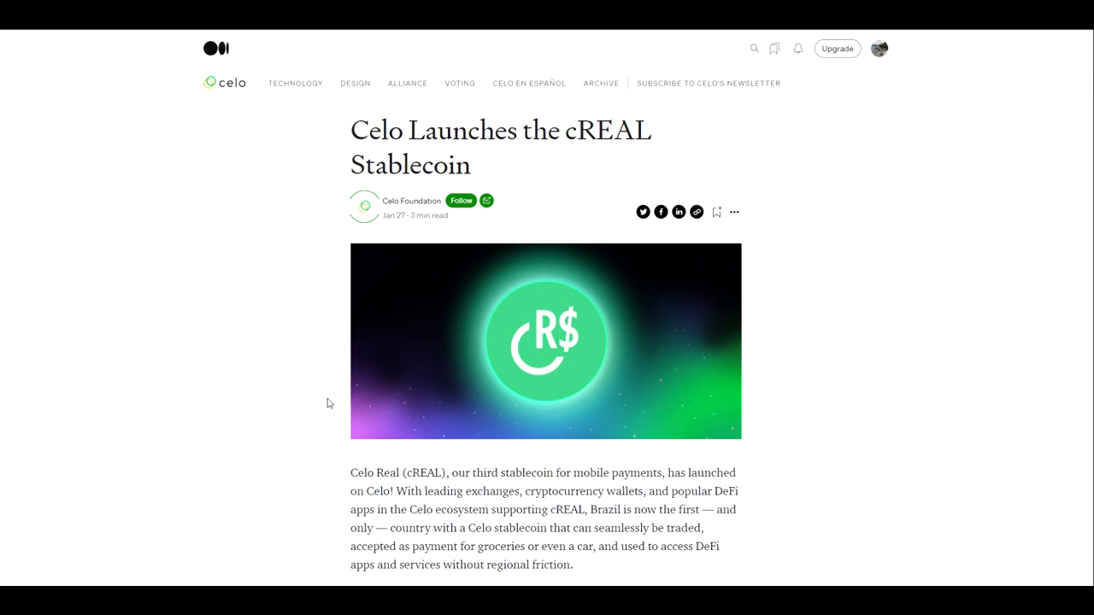
mouse_move(297, 394)
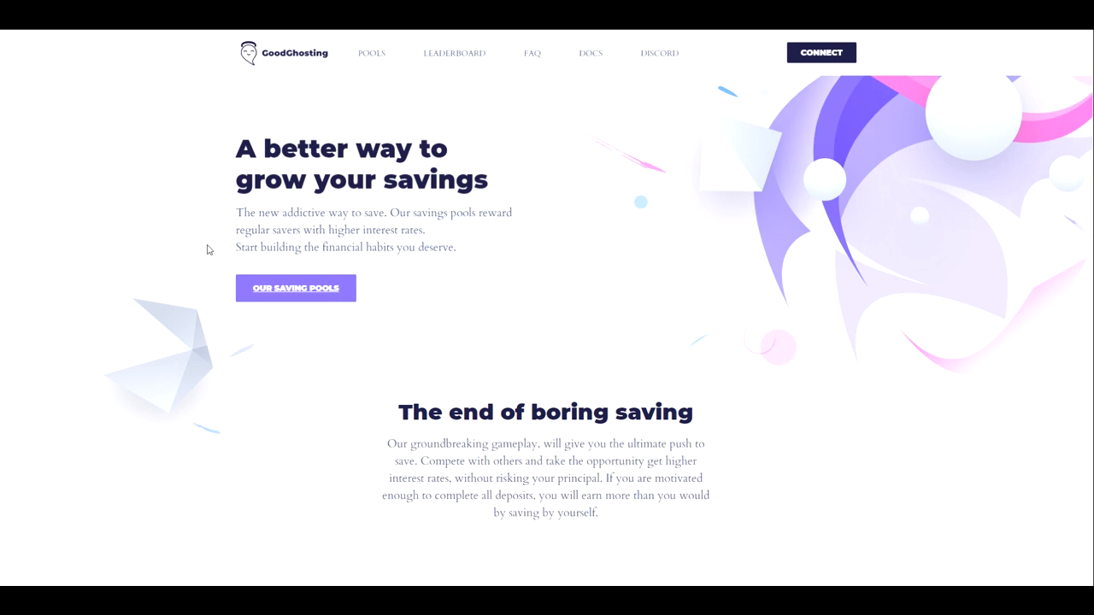
mouse_move(316, 465)
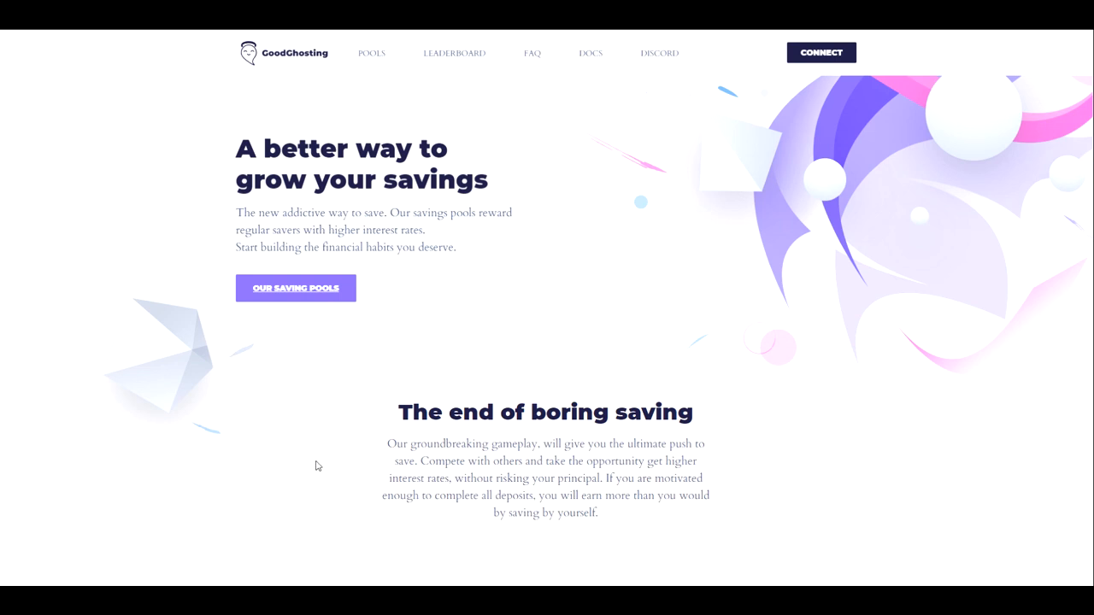
mouse_move(509, 547)
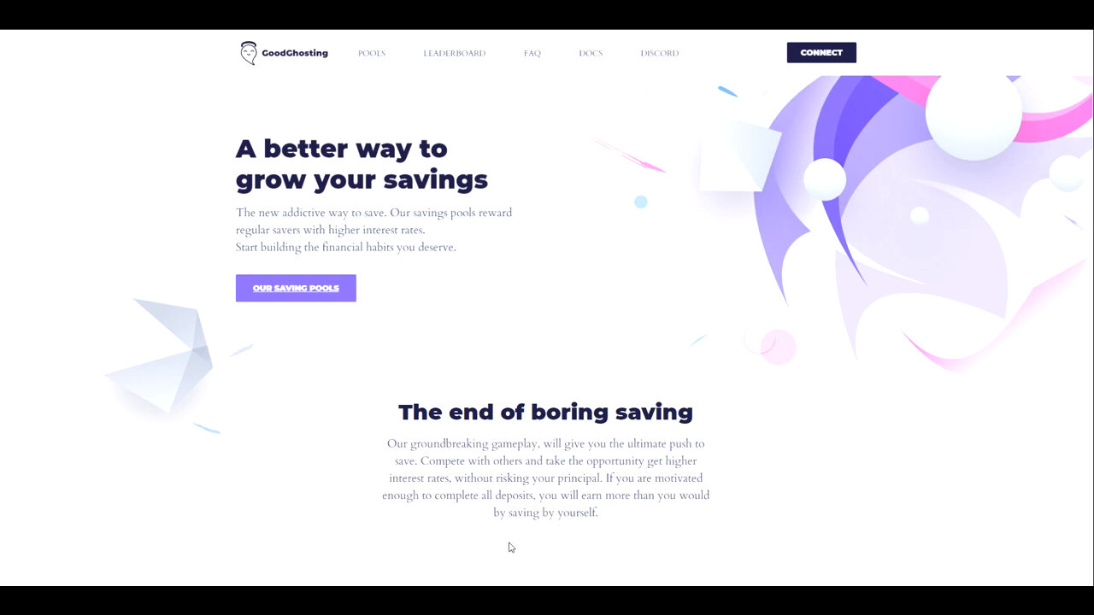